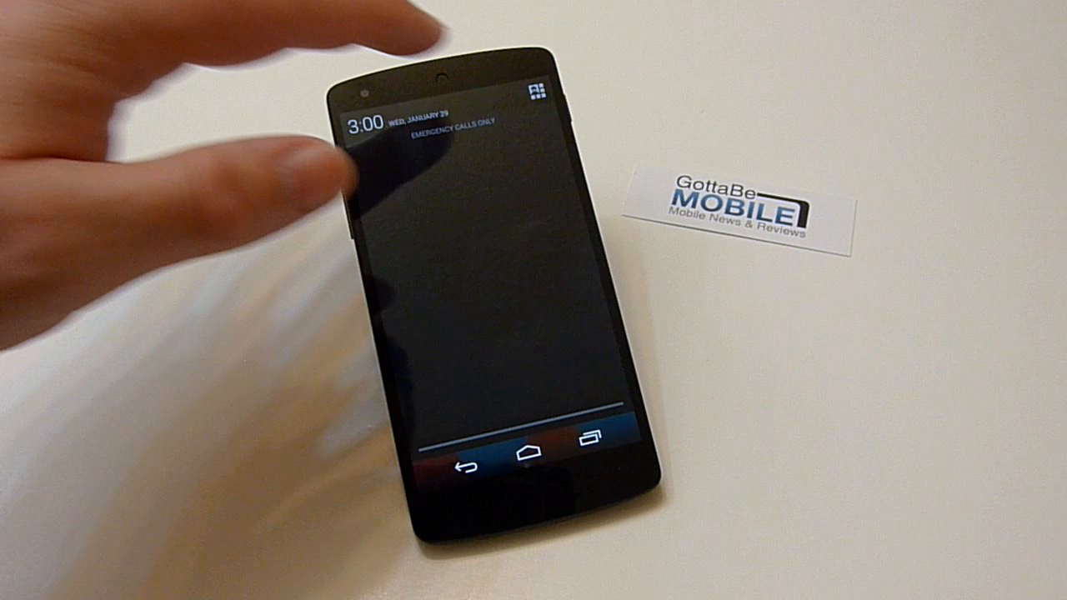
Step: Expand the notification shade into the Quick Settings tile grid
{"action": "left_click", "coordinate": [530, 90]}
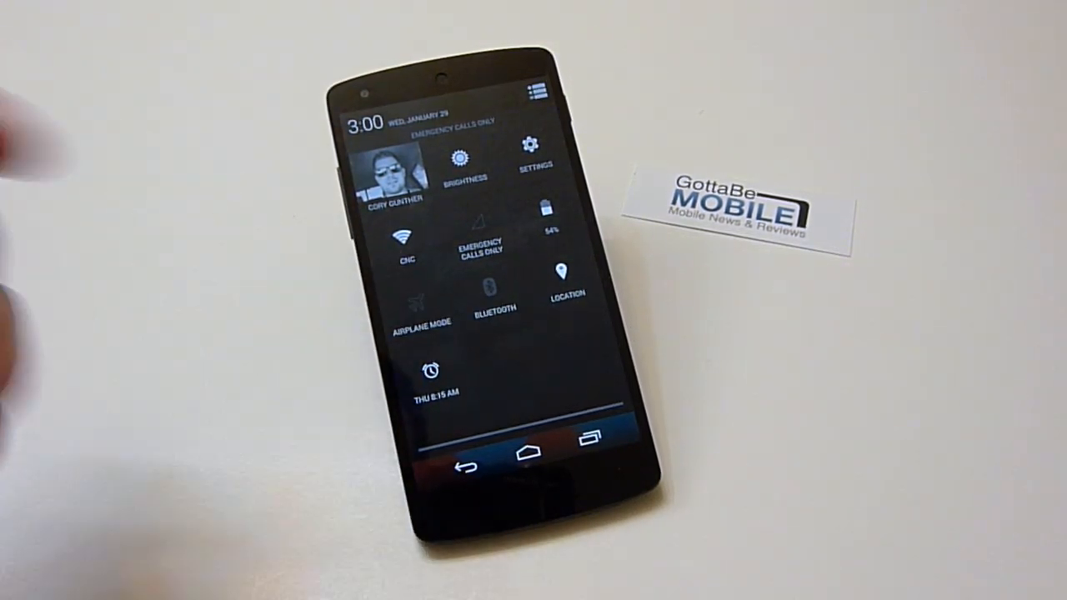
{"action": "left_click", "coordinate": [530, 153]}
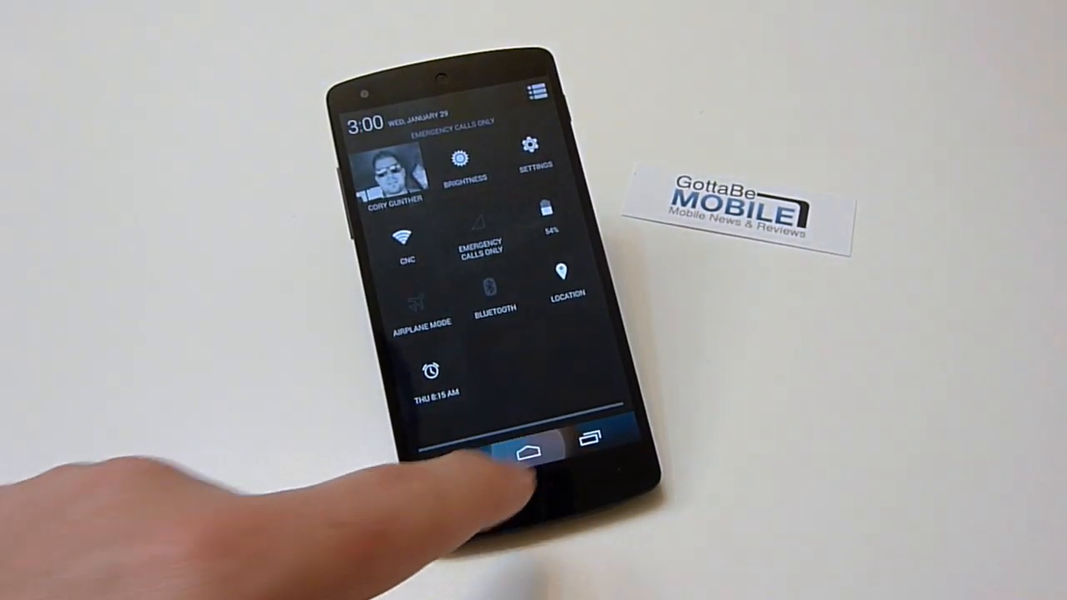
{"action": "left_click", "coordinate": [527, 453]}
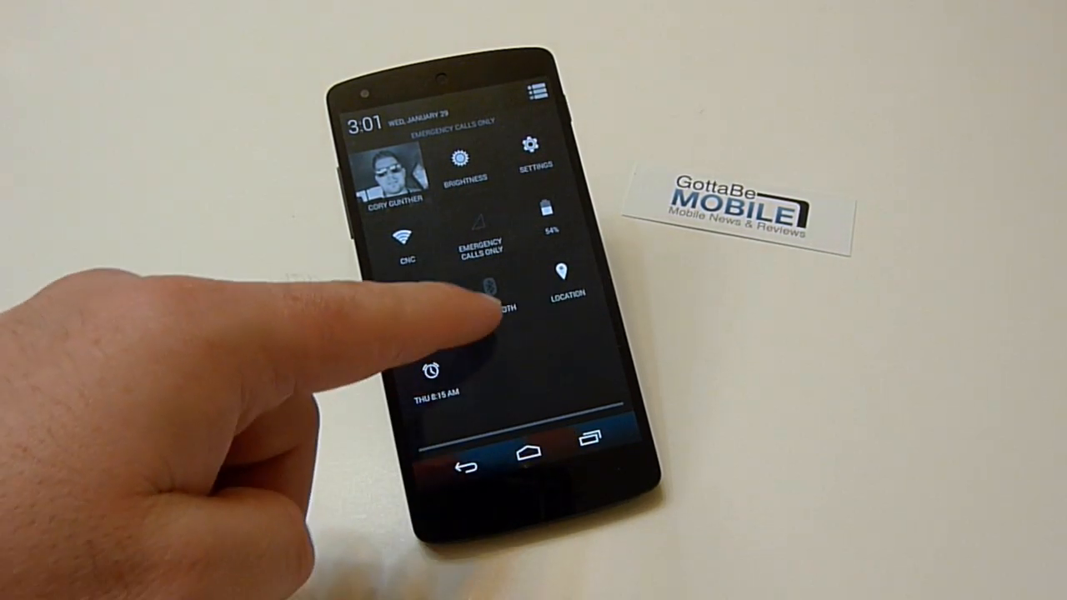
{"action": "left_click", "coordinate": [490, 287]}
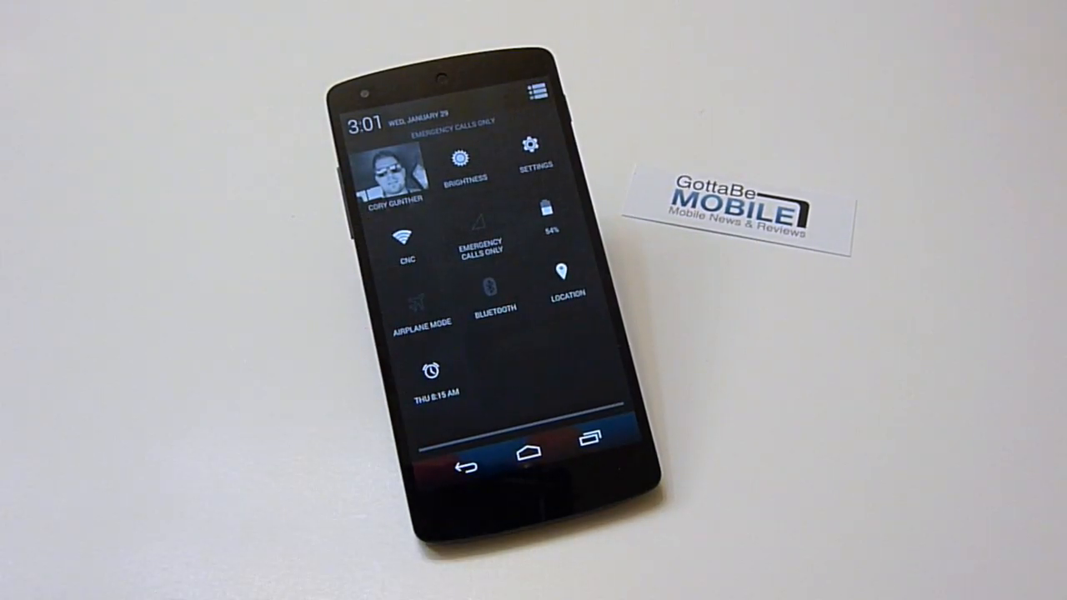
Step: Long-press the Wi-Fi tile to turn Wi-Fi off, then back on to reconnect to CNC
{"action": "left_click", "coordinate": [407, 241]}
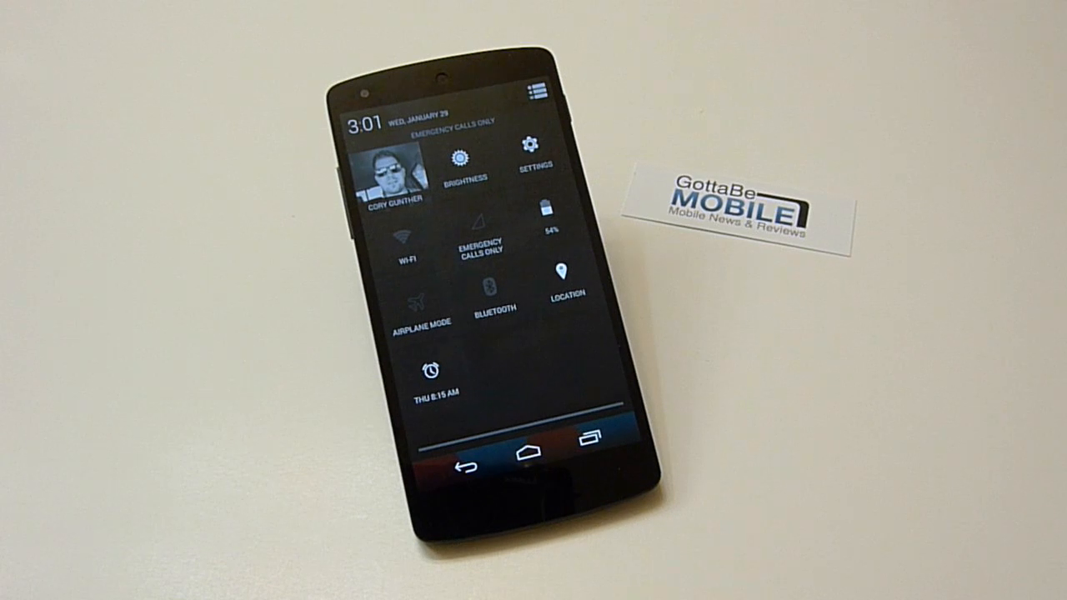
{"action": "left_click", "coordinate": [406, 234]}
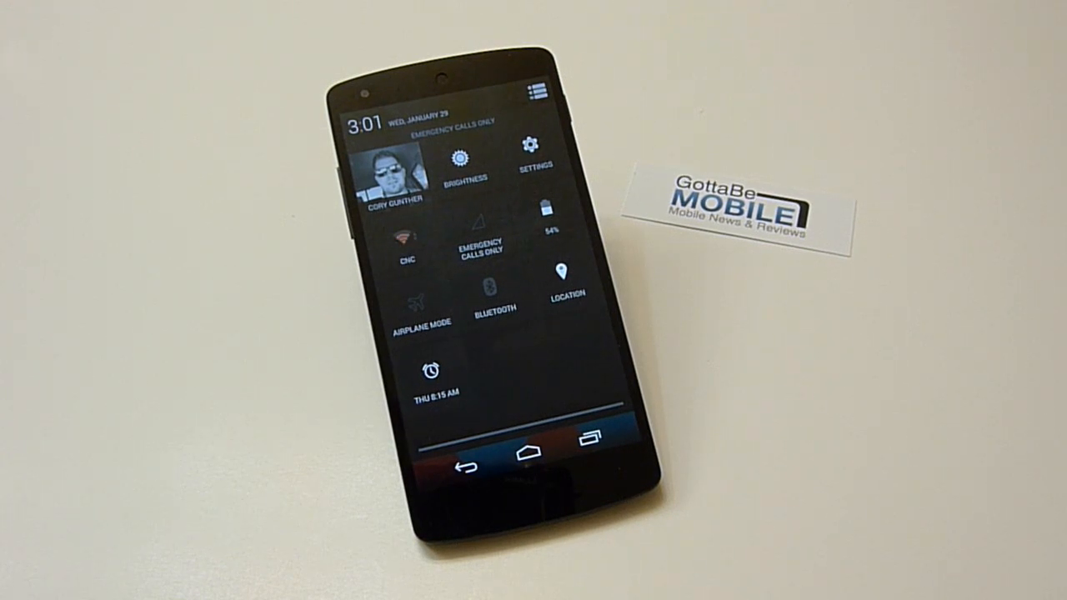